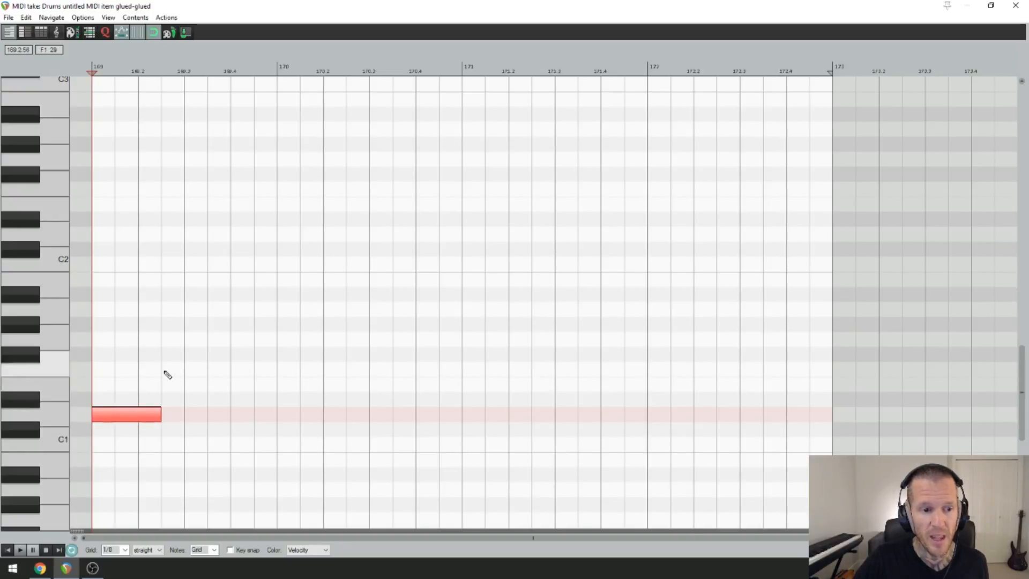
# Draw an opening bass note in bar one, then deselect the notes
pyautogui.moveTo(163, 369); pyautogui.dragTo(275, 369)
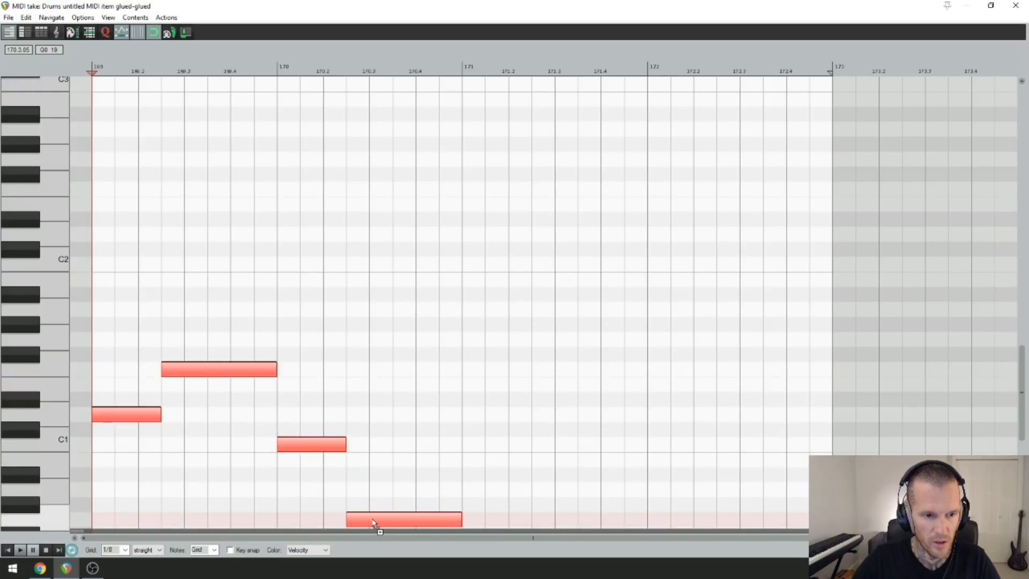
pyautogui.click(193, 420)
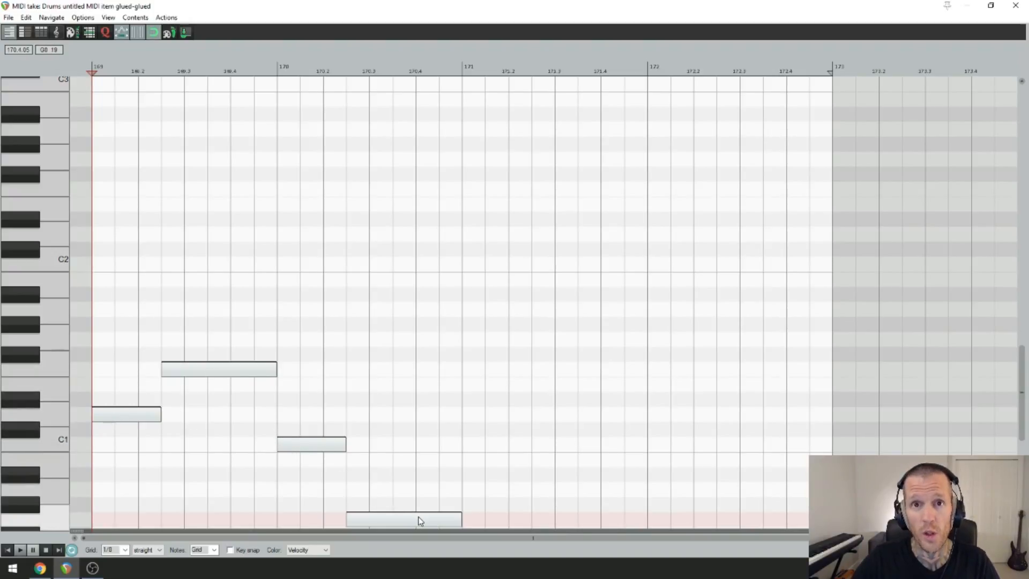
pyautogui.moveTo(124, 354)
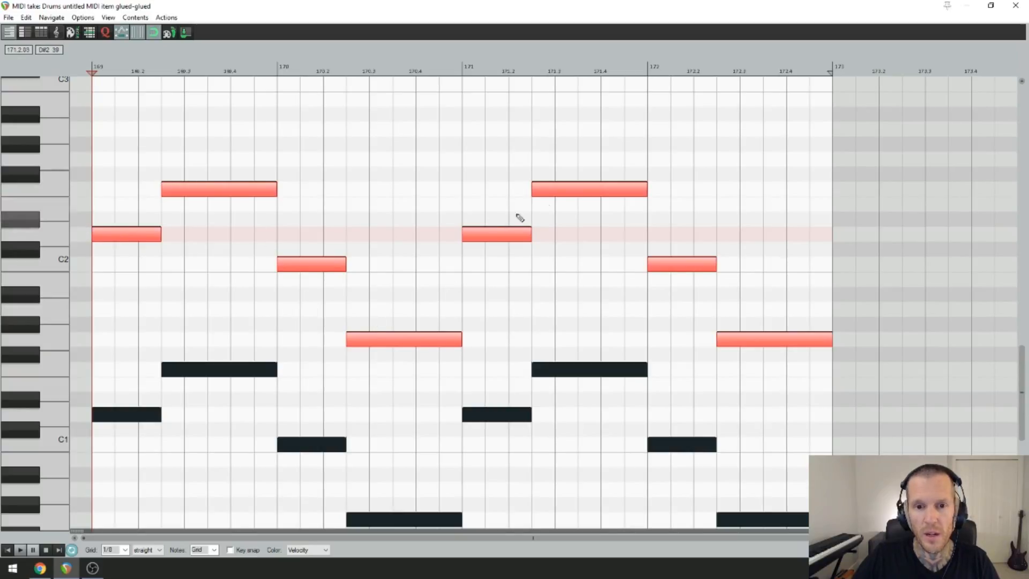
pyautogui.moveTo(813, 320)
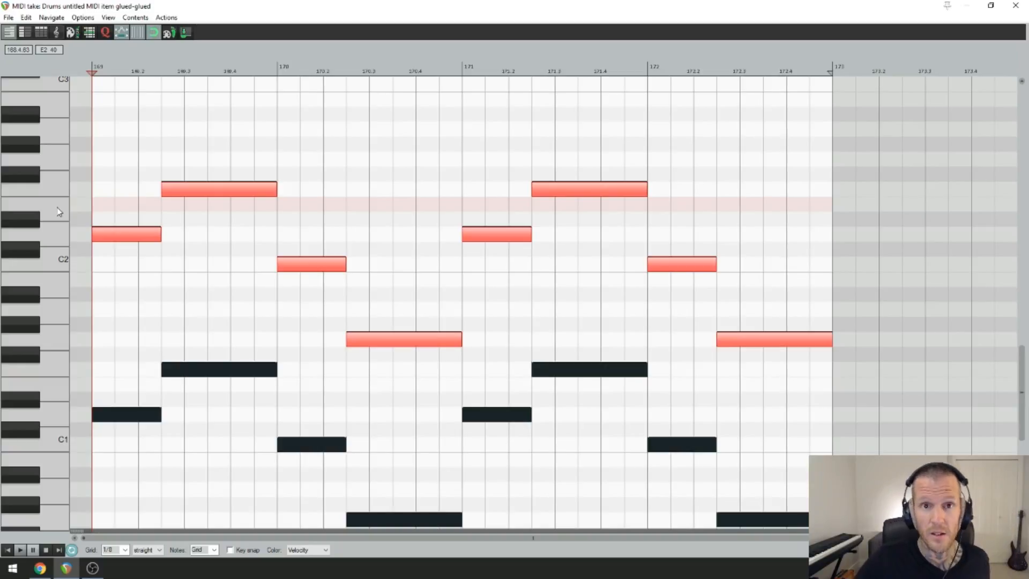
pyautogui.moveTo(58, 287)
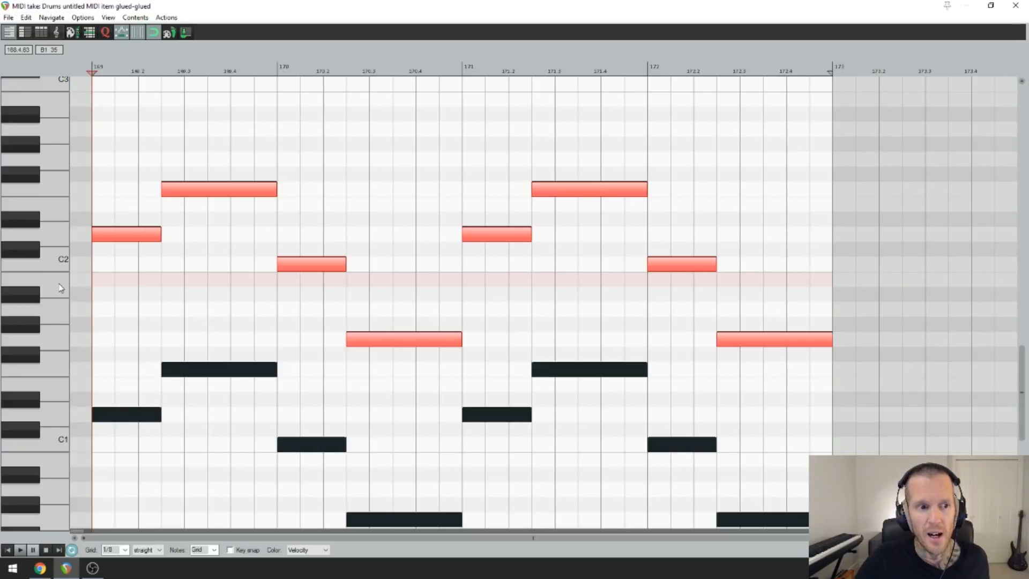
pyautogui.moveTo(420, 325)
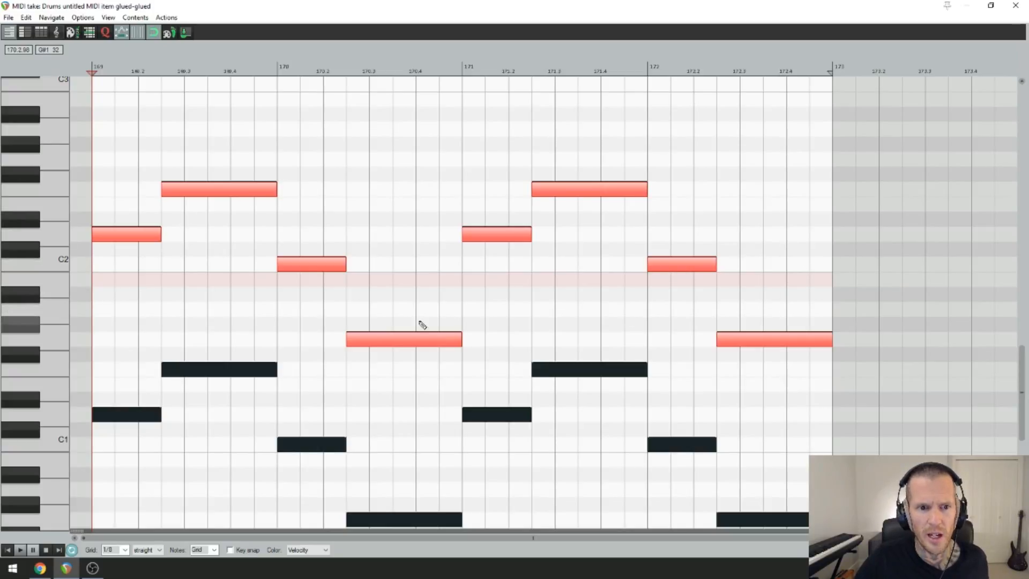
pyautogui.moveTo(198, 261)
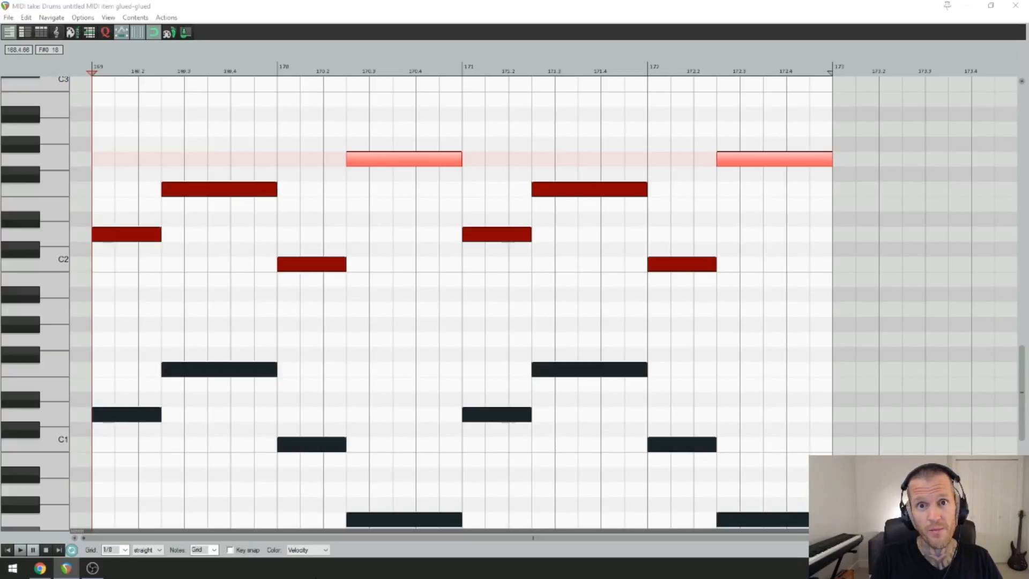
# Select the note that opens bar three, ready for splitting
pyautogui.click(20, 549)
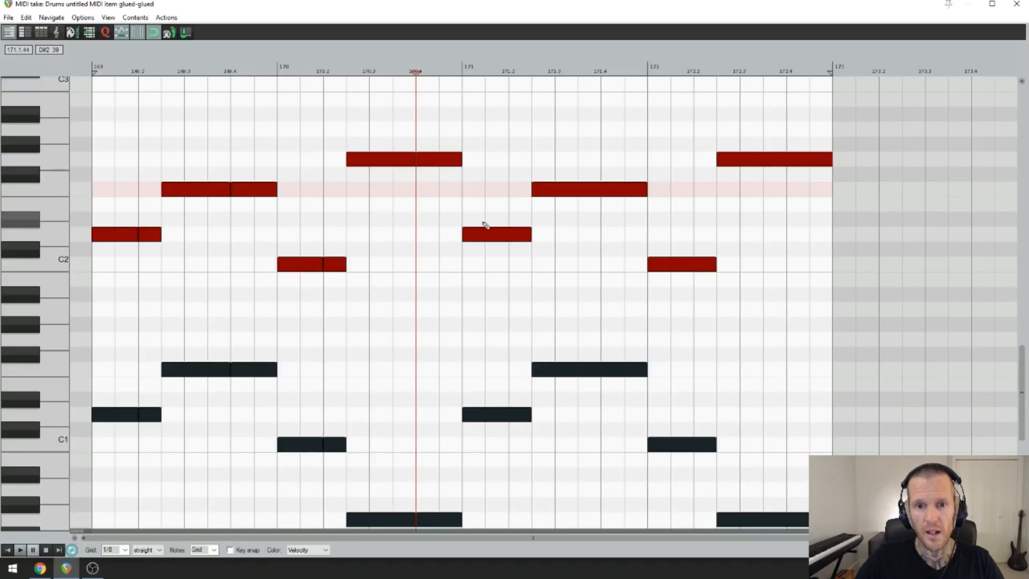
pyautogui.click(497, 234)
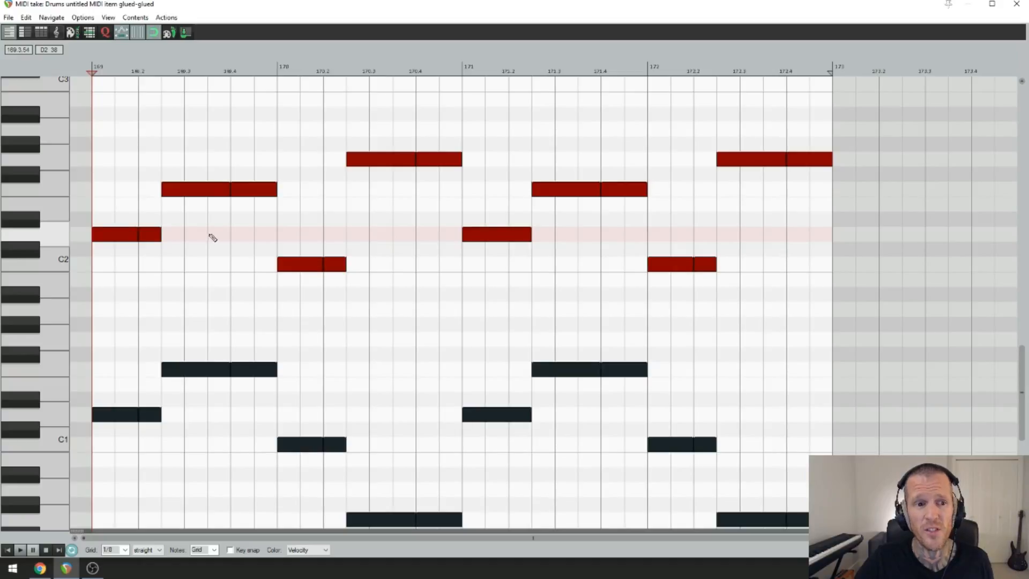
# Raise the first bar's upper F note up to an A
pyautogui.click(218, 190)
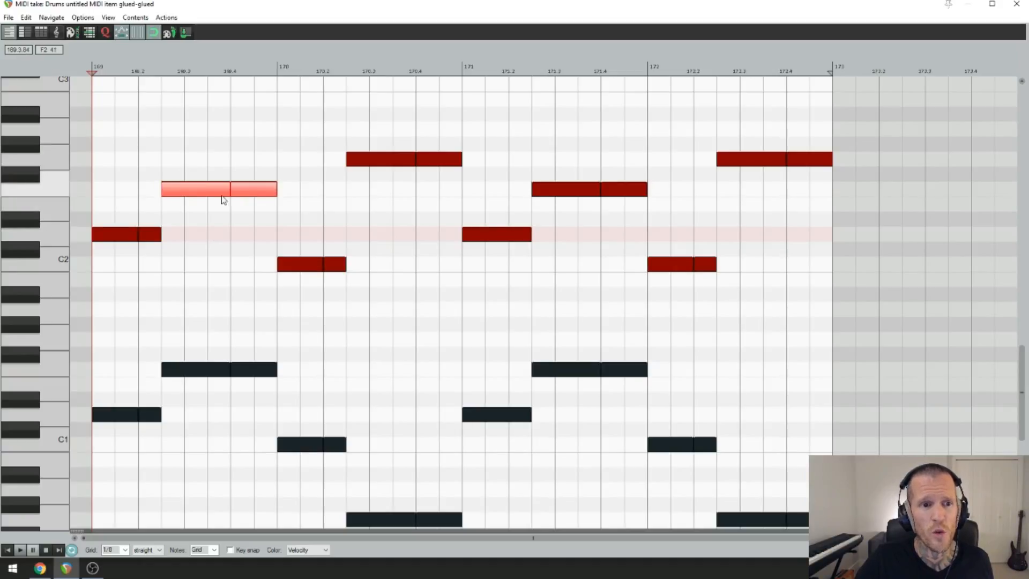
pyautogui.moveTo(220, 190); pyautogui.dragTo(219, 144)
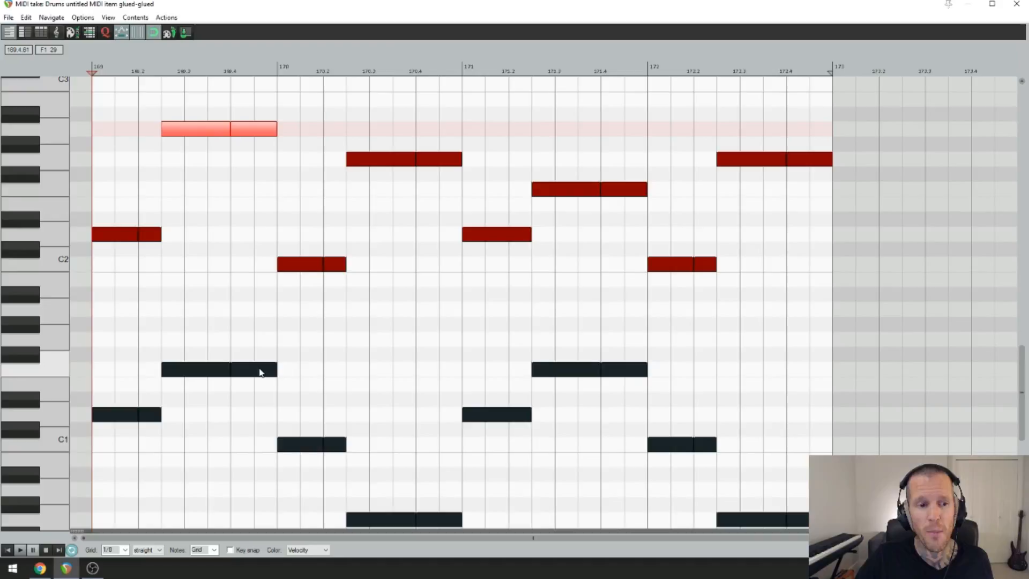
pyautogui.moveTo(571, 172)
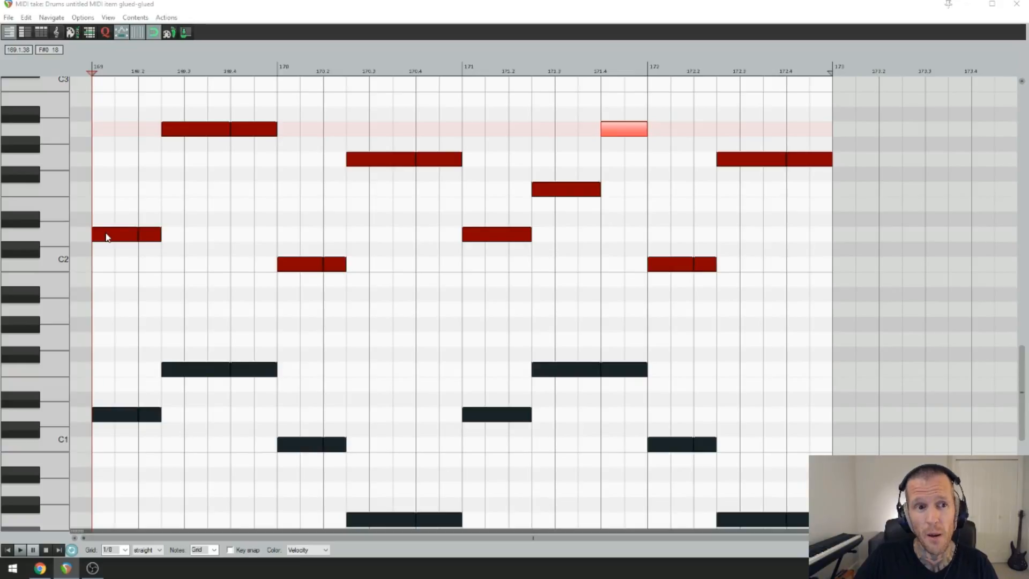
pyautogui.moveTo(130, 235)
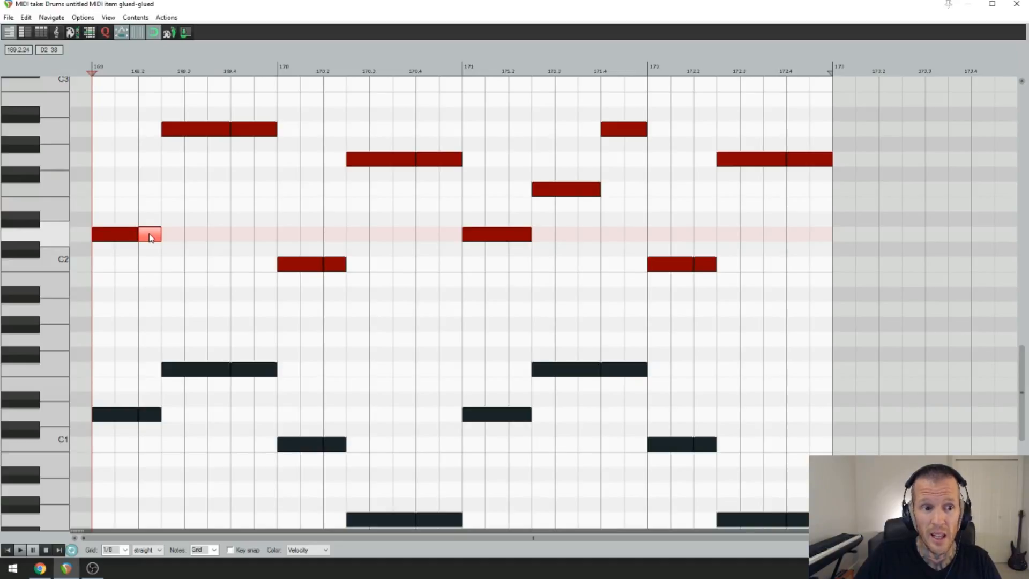
# Lift the split tails of the first note and bar 170's C2 note to higher pitches
pyautogui.moveTo(149, 235); pyautogui.dragTo(149, 84)
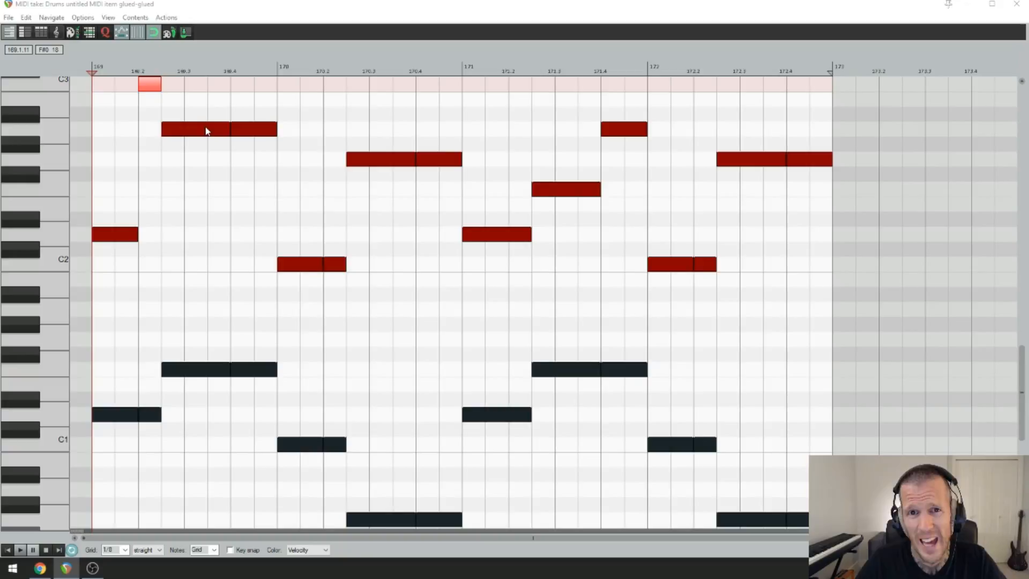
pyautogui.moveTo(97, 237)
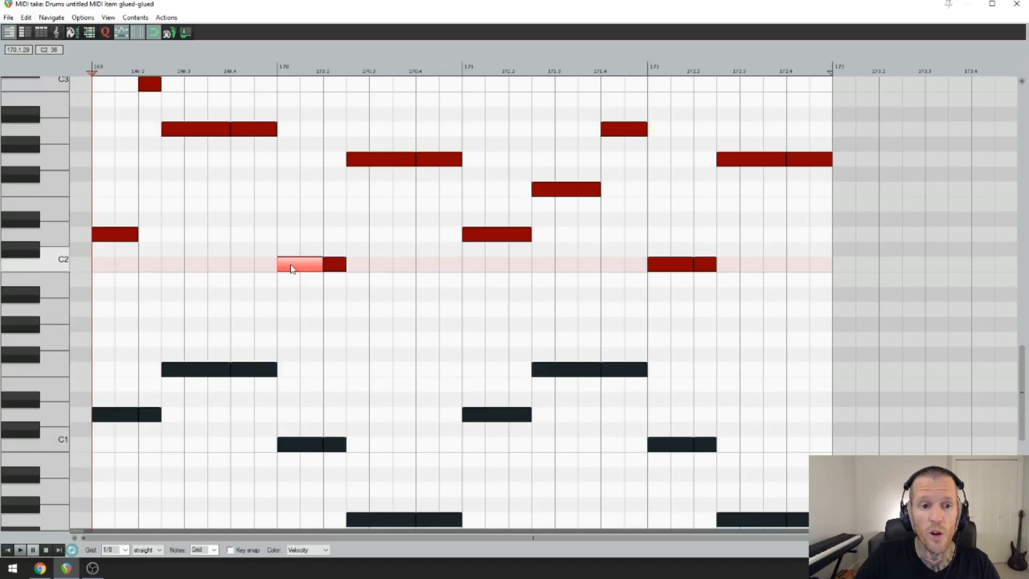
pyautogui.moveTo(334, 270)
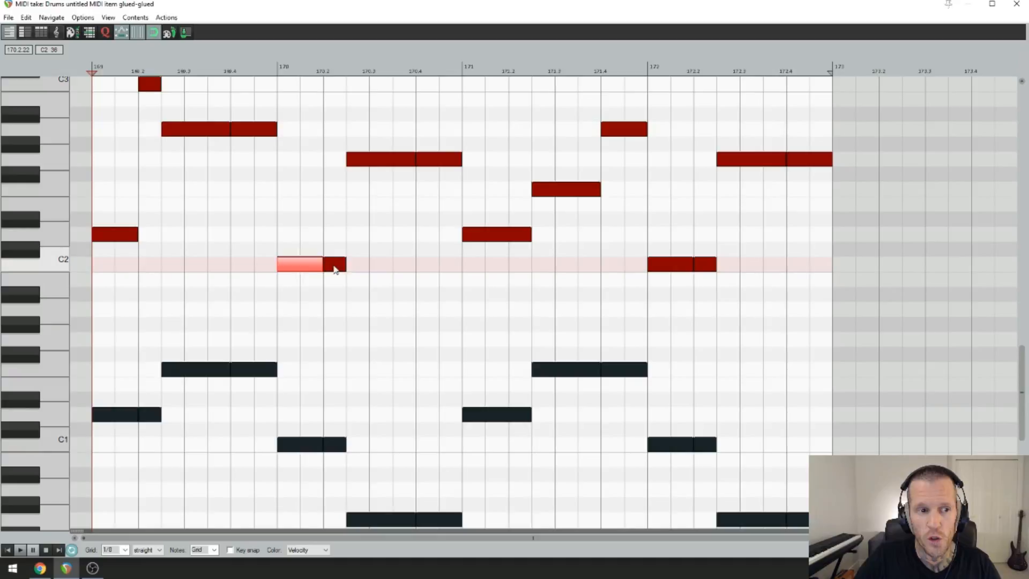
pyautogui.moveTo(335, 264); pyautogui.dragTo(334, 100)
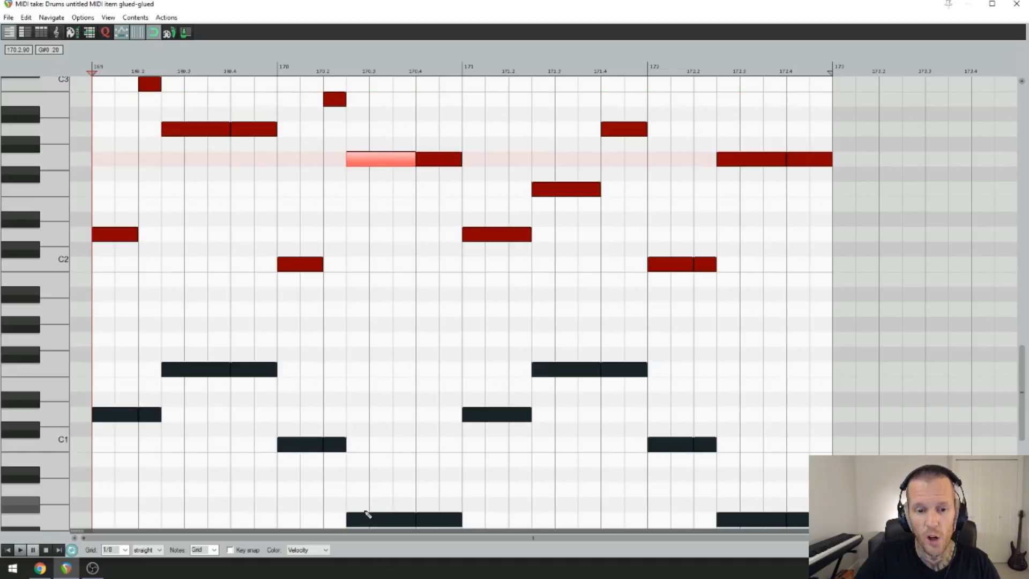
pyautogui.moveTo(77, 228)
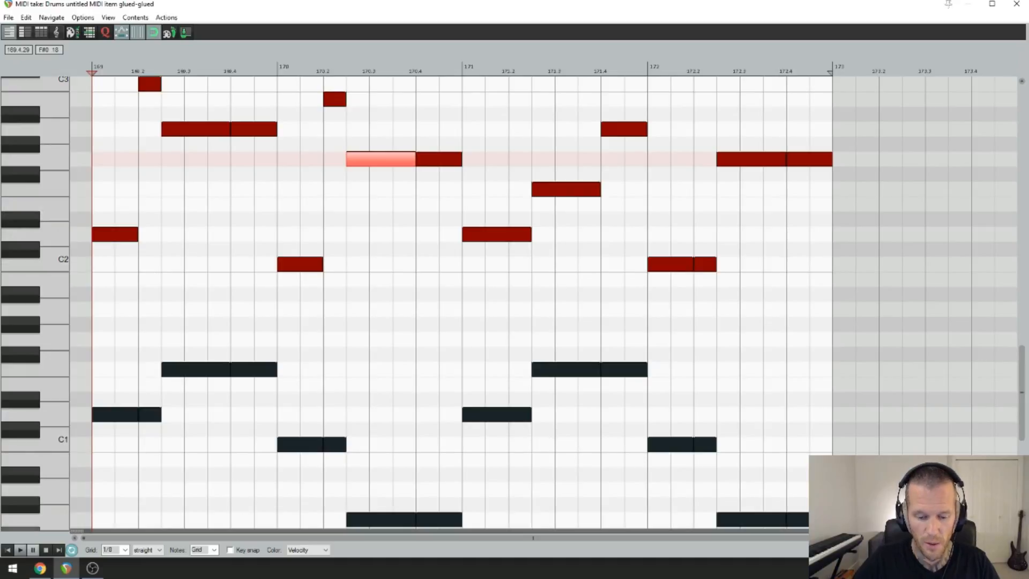
pyautogui.click(20, 549)
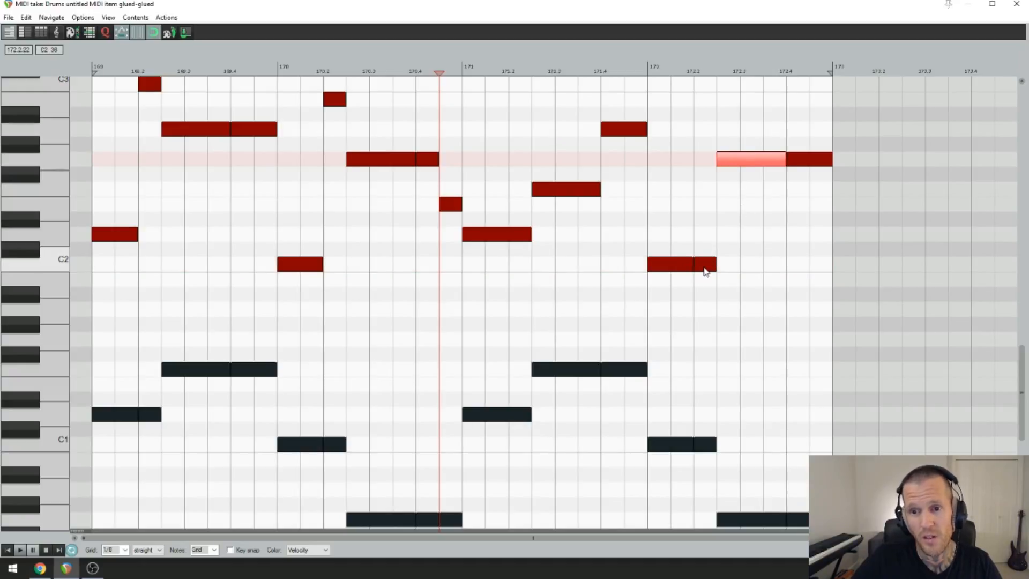
pyautogui.moveTo(679, 270)
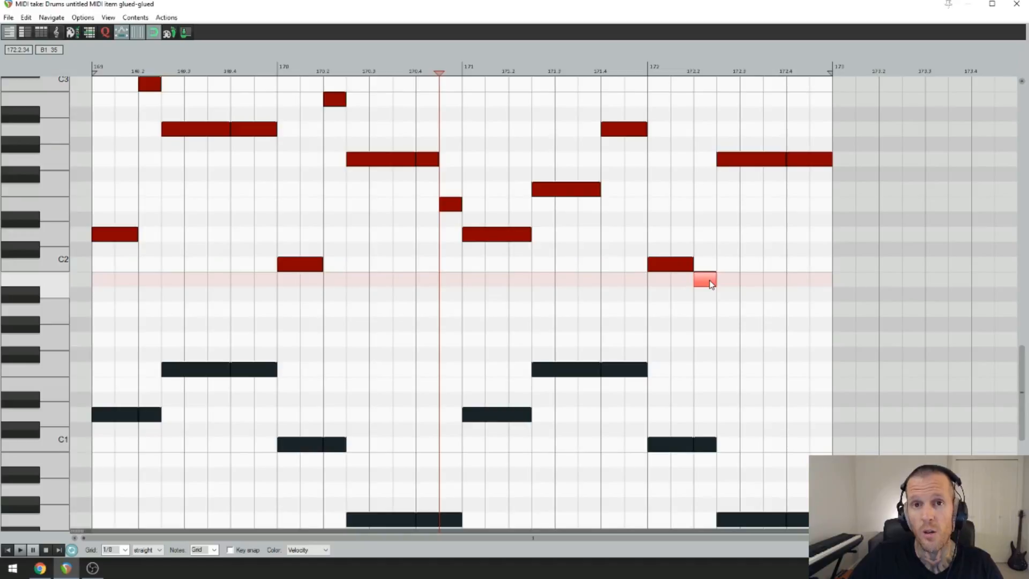
pyautogui.moveTo(735, 183)
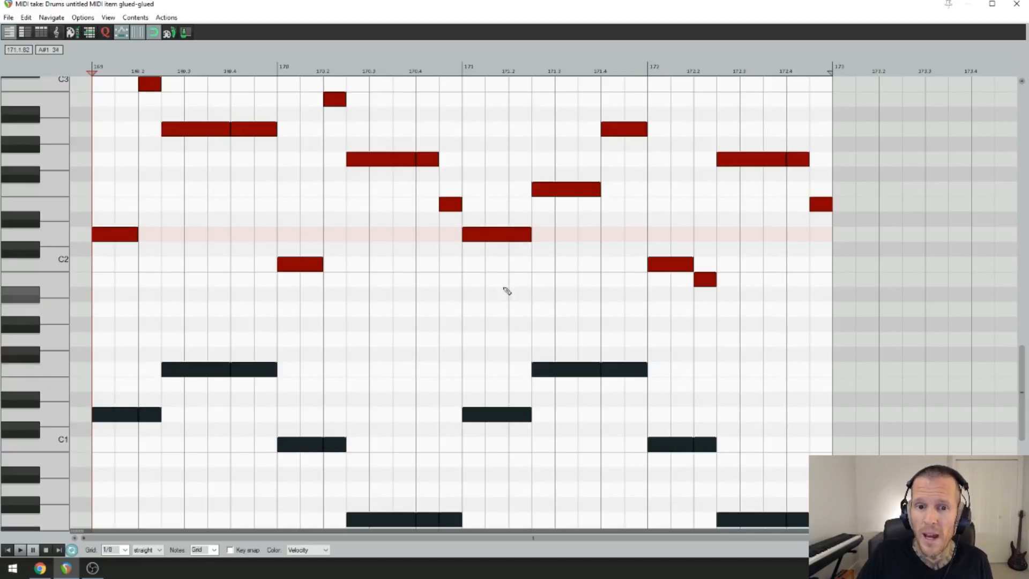
# Select the notes opening bar 171, including its long syncopated upper note
pyautogui.click(497, 235)
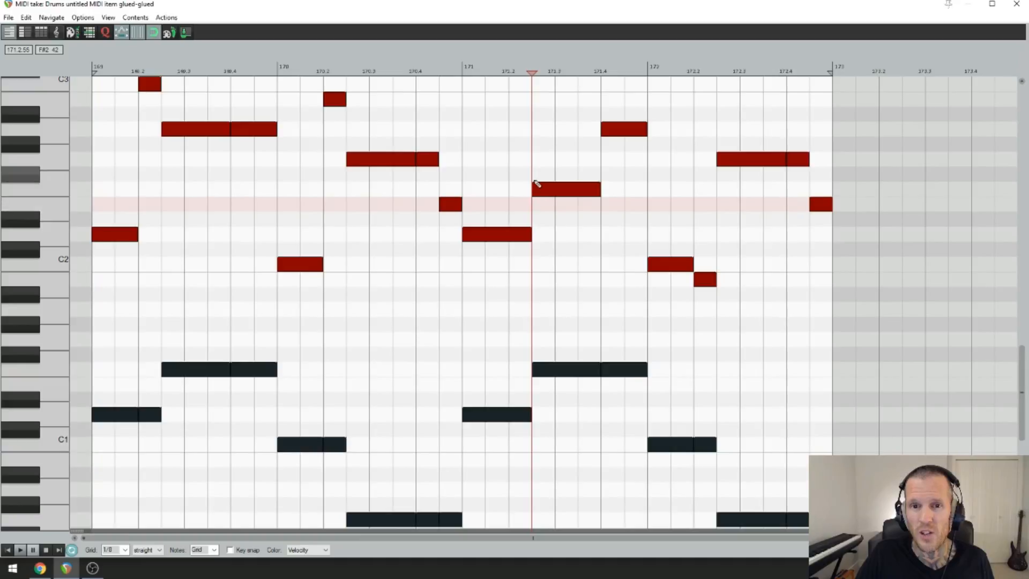
pyautogui.click(565, 190)
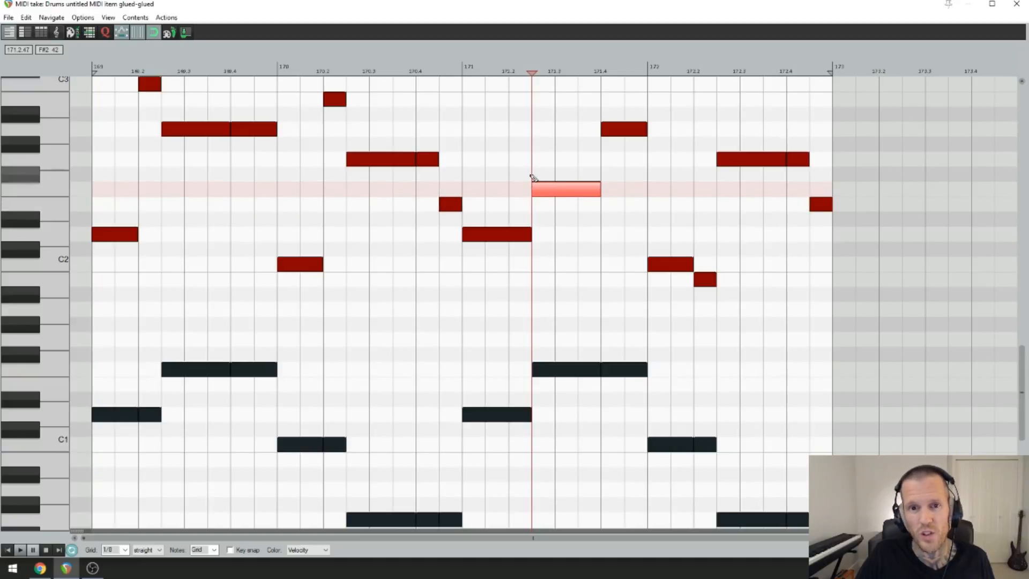
pyautogui.moveTo(540, 203)
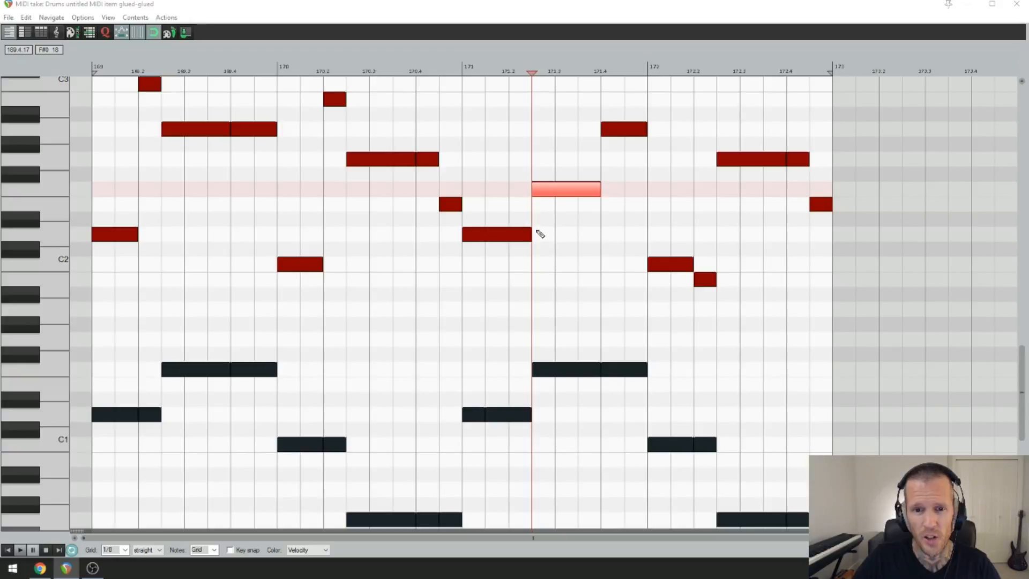
pyautogui.moveTo(466, 214)
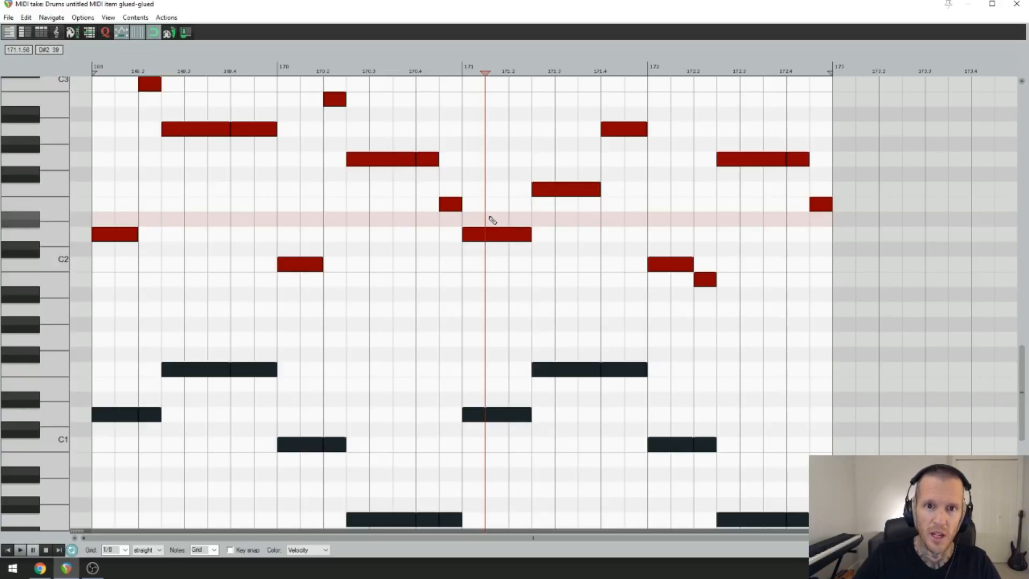
pyautogui.moveTo(488, 241)
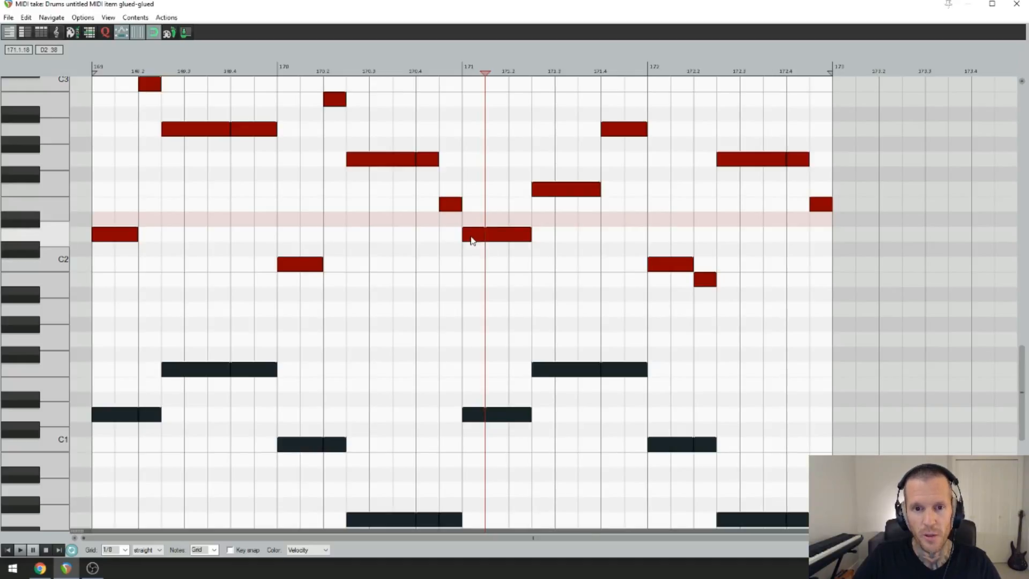
pyautogui.click(566, 190)
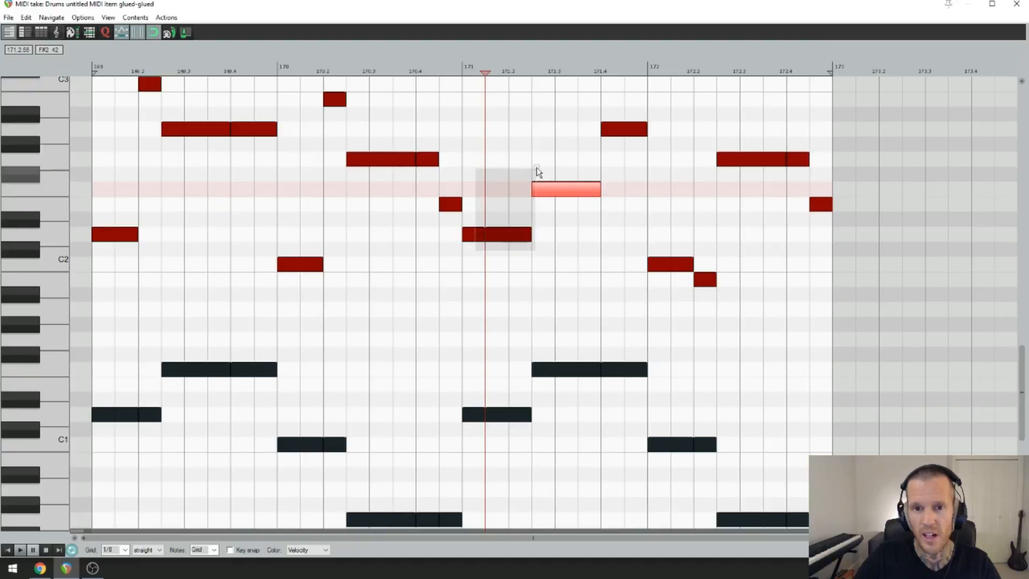
pyautogui.click(499, 235)
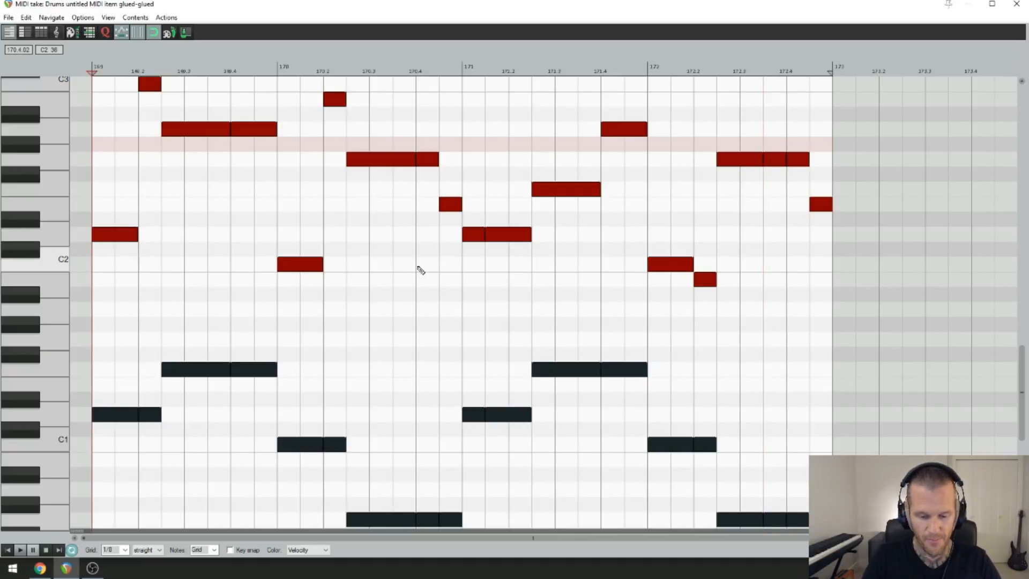
pyautogui.click(19, 549)
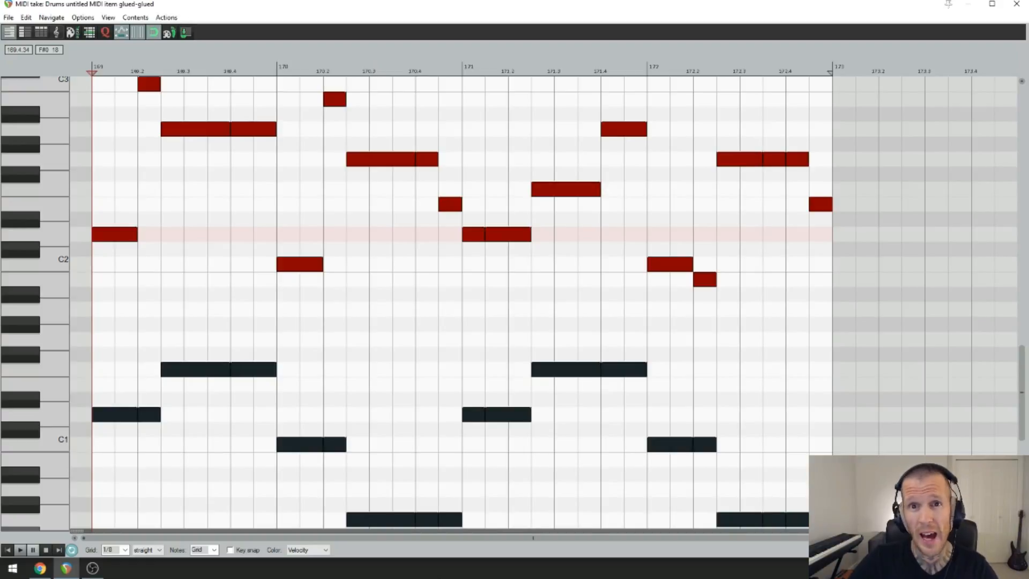
pyautogui.moveTo(495, 263)
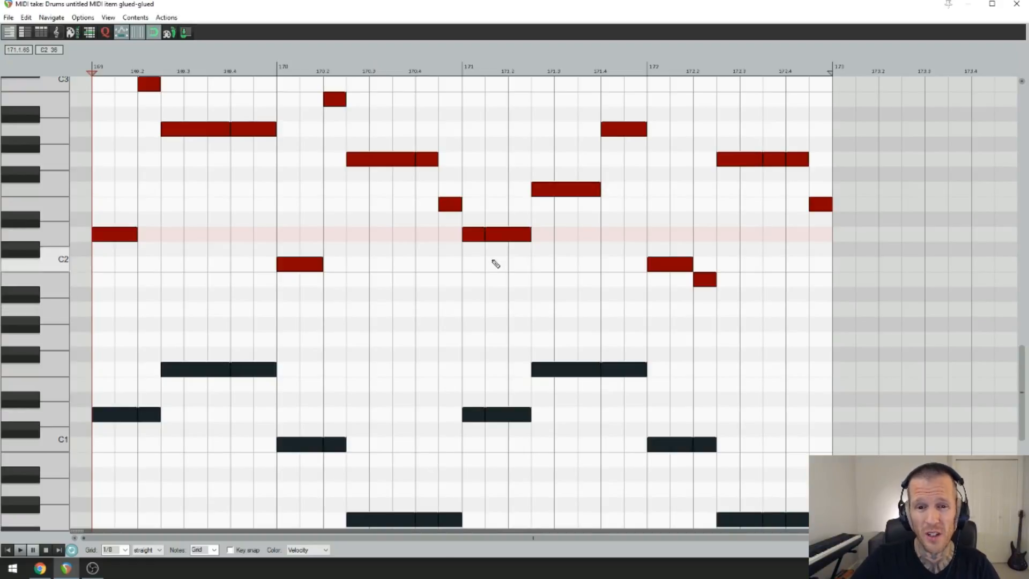
# Select bar 171's first note and set the snapping grid to 1/32
pyautogui.click(506, 234)
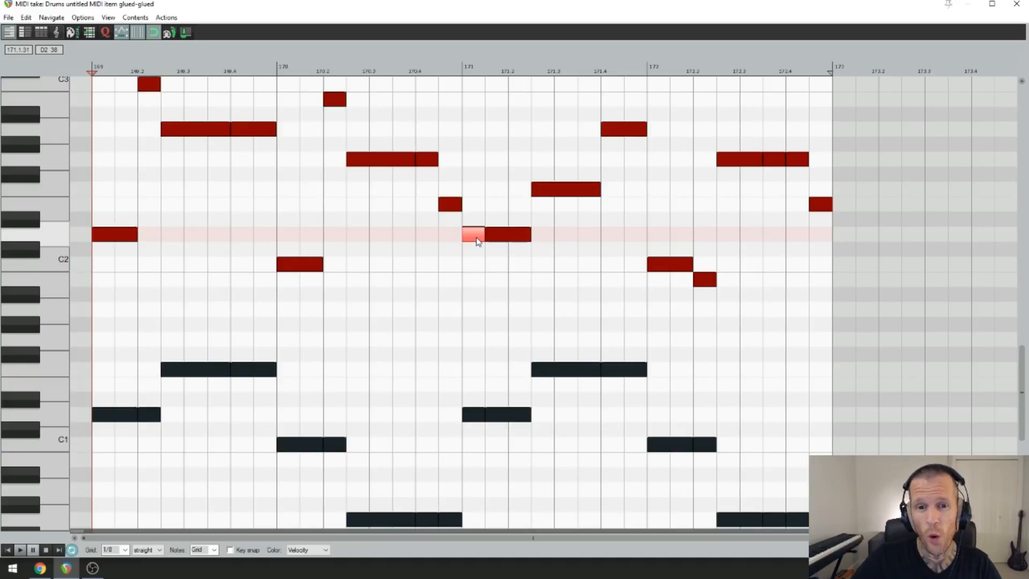
pyautogui.click(124, 549)
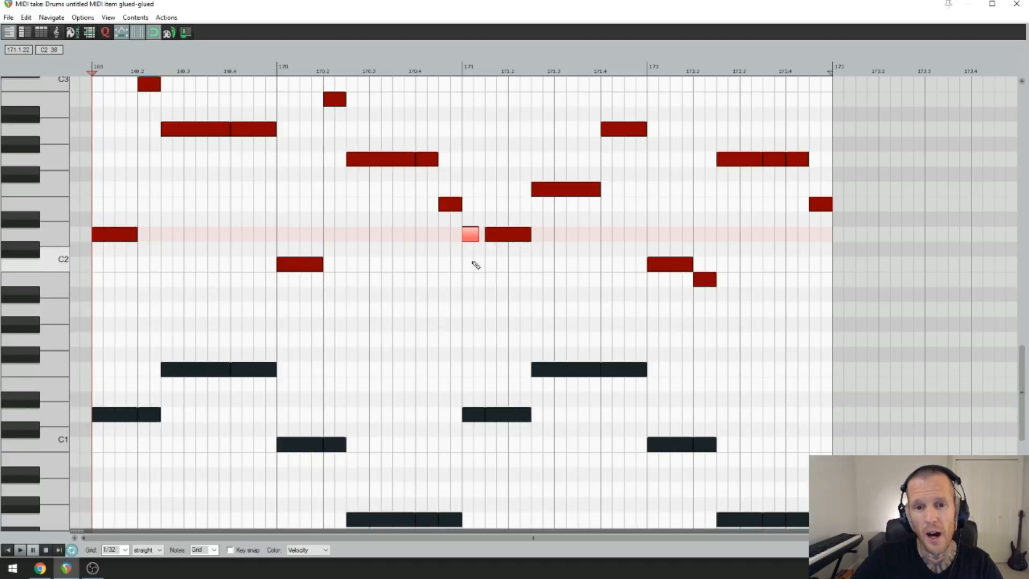
pyautogui.moveTo(486, 240)
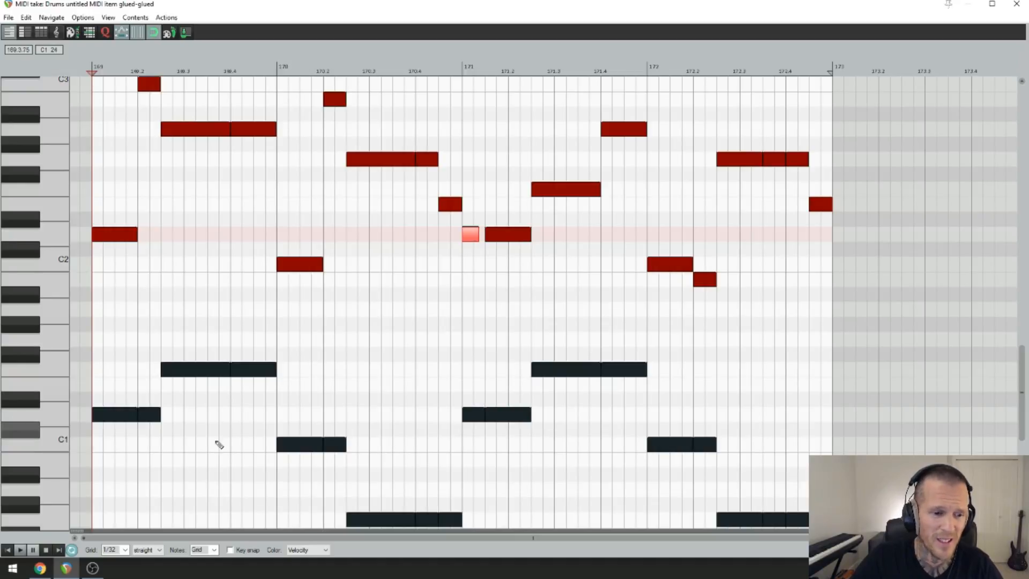
# Set the snapping grid back to 1/8
pyautogui.click(124, 549)
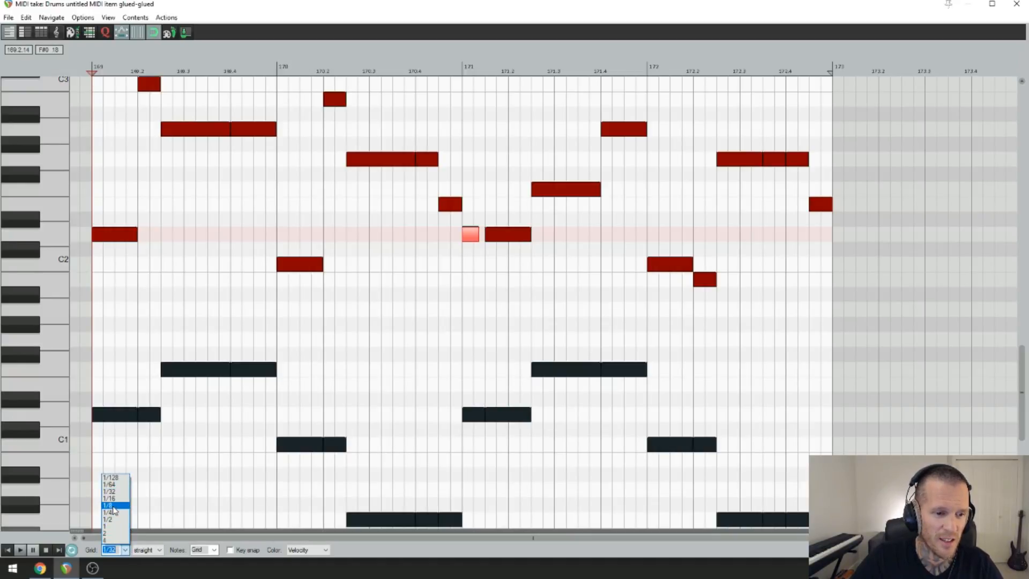
pyautogui.click(108, 505)
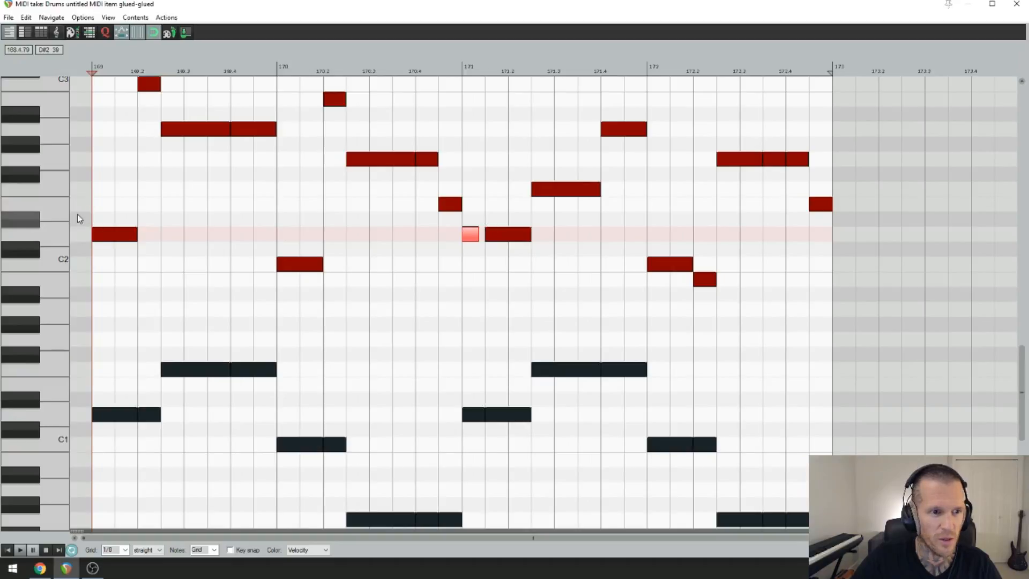
pyautogui.click(19, 550)
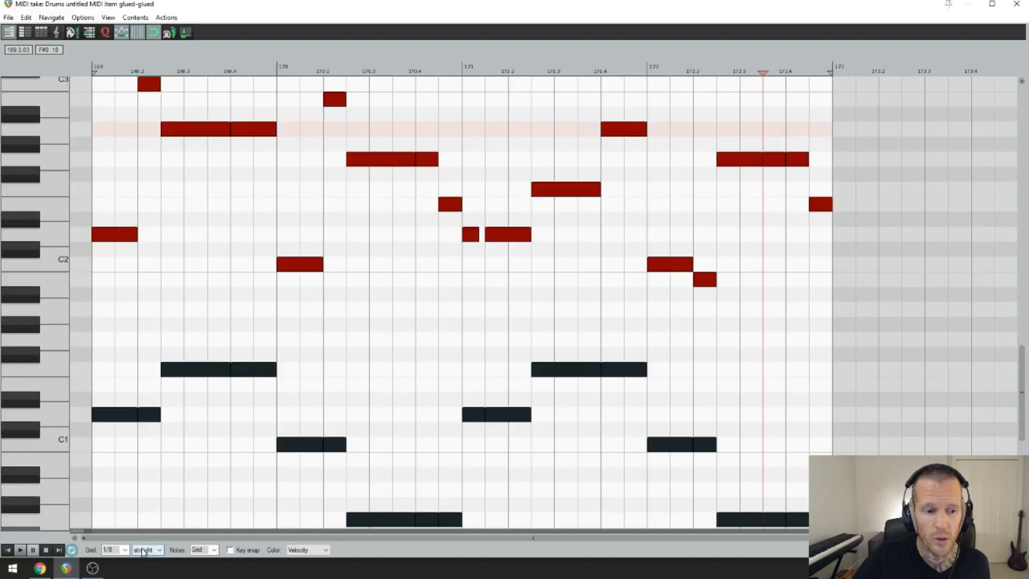
# Set the snapping grid to 1/16
pyautogui.click(123, 550)
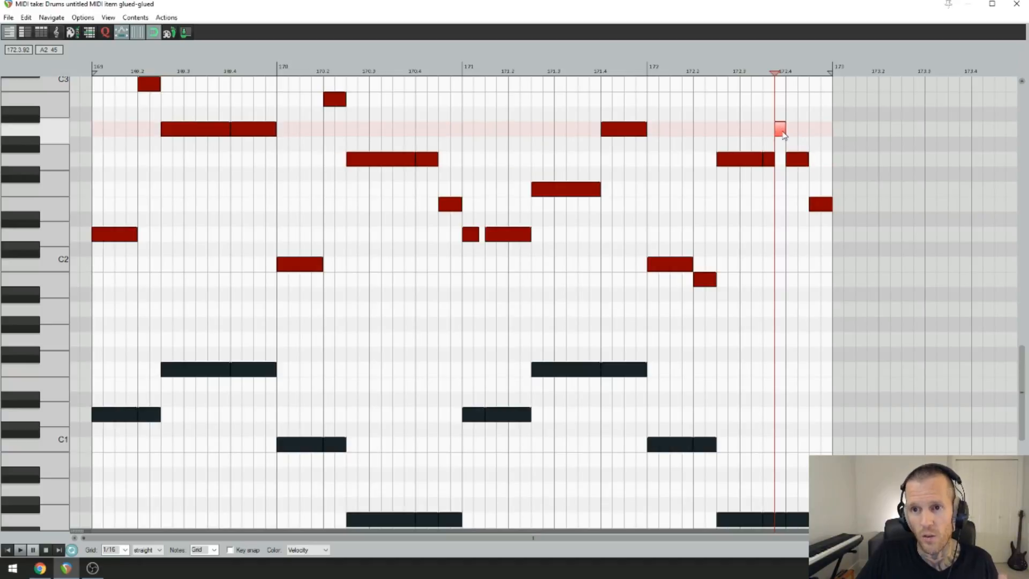
pyautogui.moveTo(804, 164)
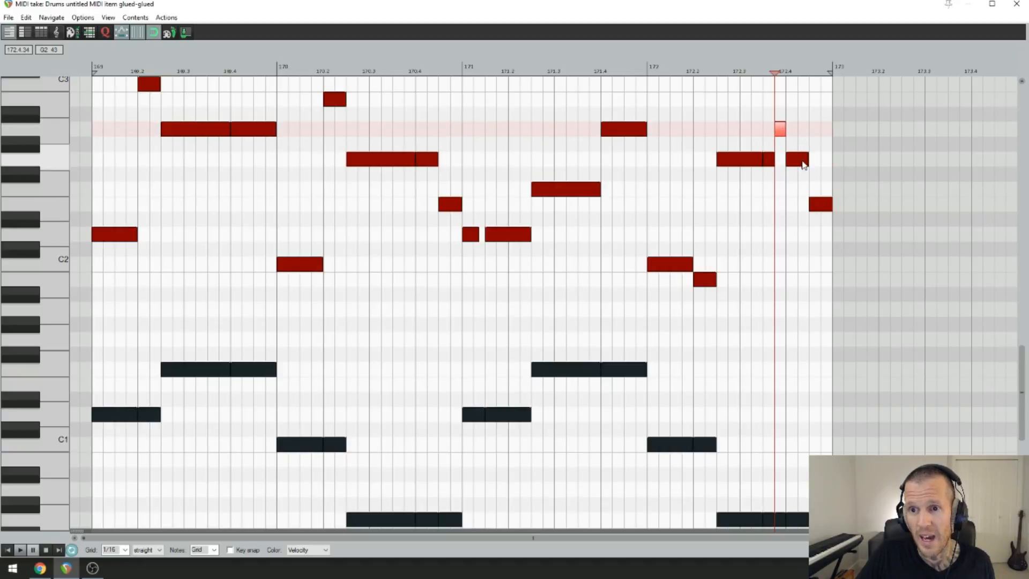